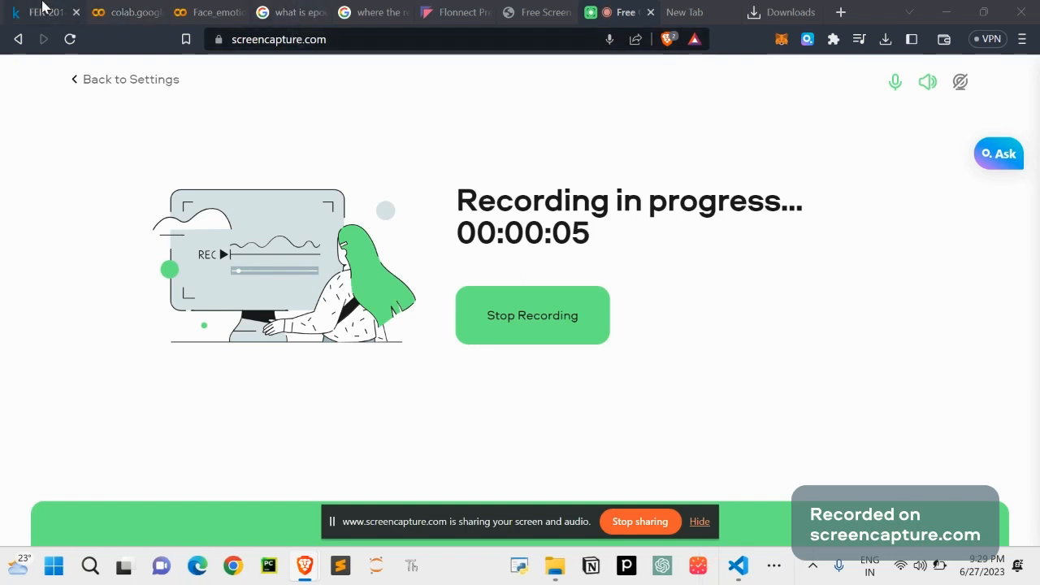
# Switch to the FER-2013 facial expression dataset tab on Kaggle.
pyautogui.click(45, 12)
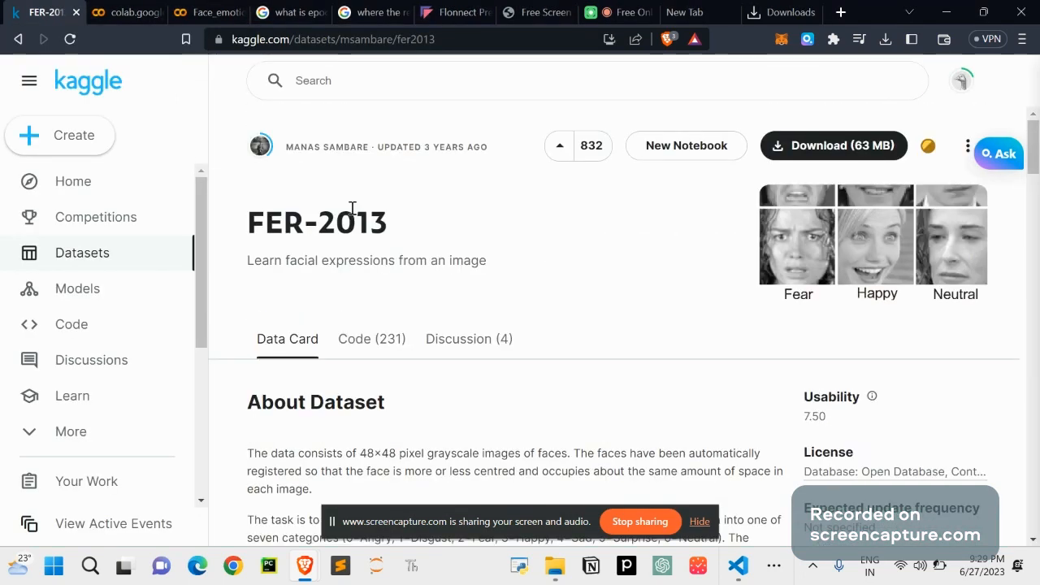
pyautogui.scroll(-3)
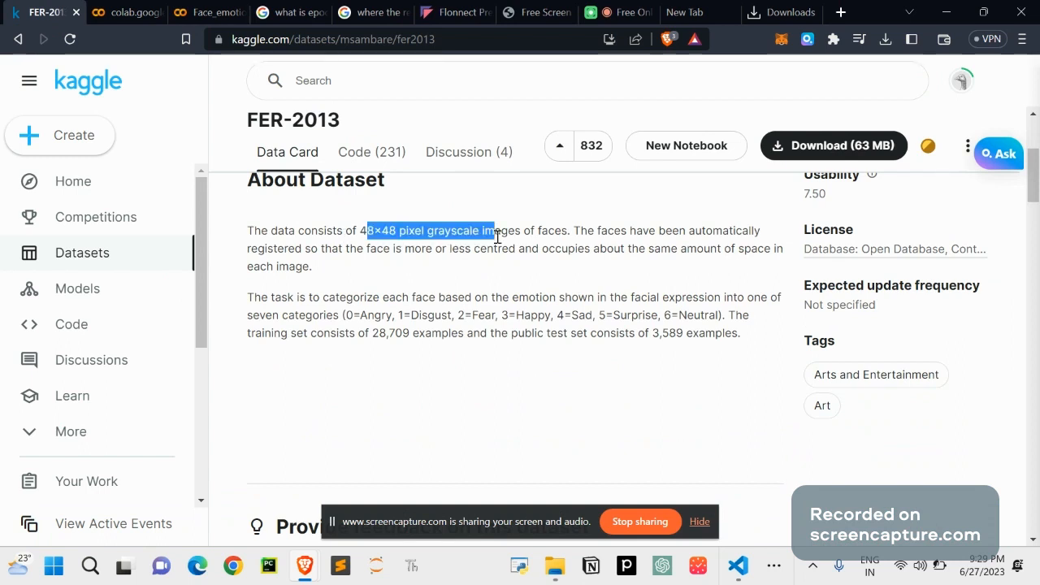
pyautogui.scroll(-3)
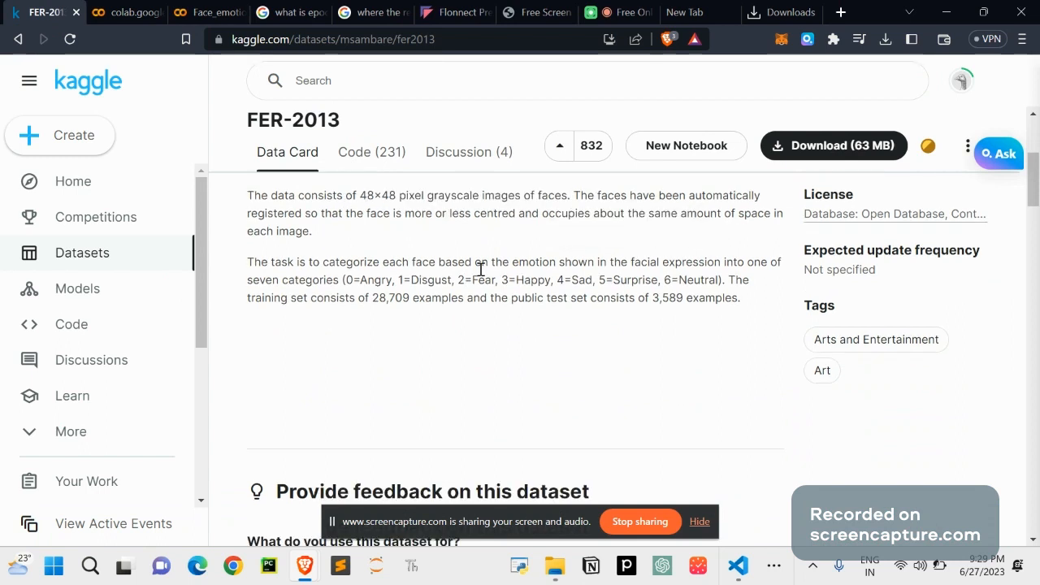
pyautogui.moveTo(367, 280); pyautogui.dragTo(701, 279)
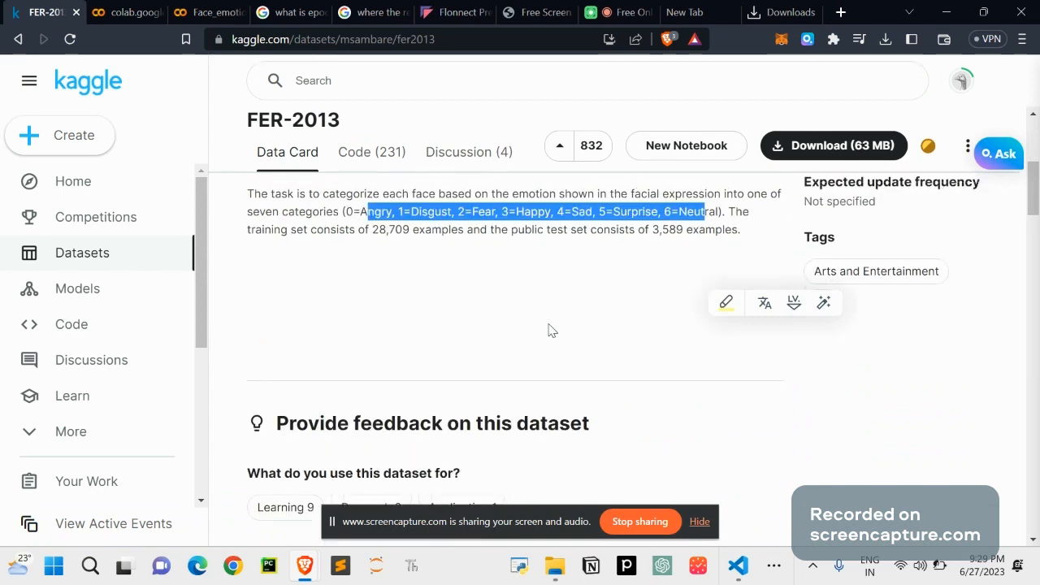
pyautogui.scroll(-3)
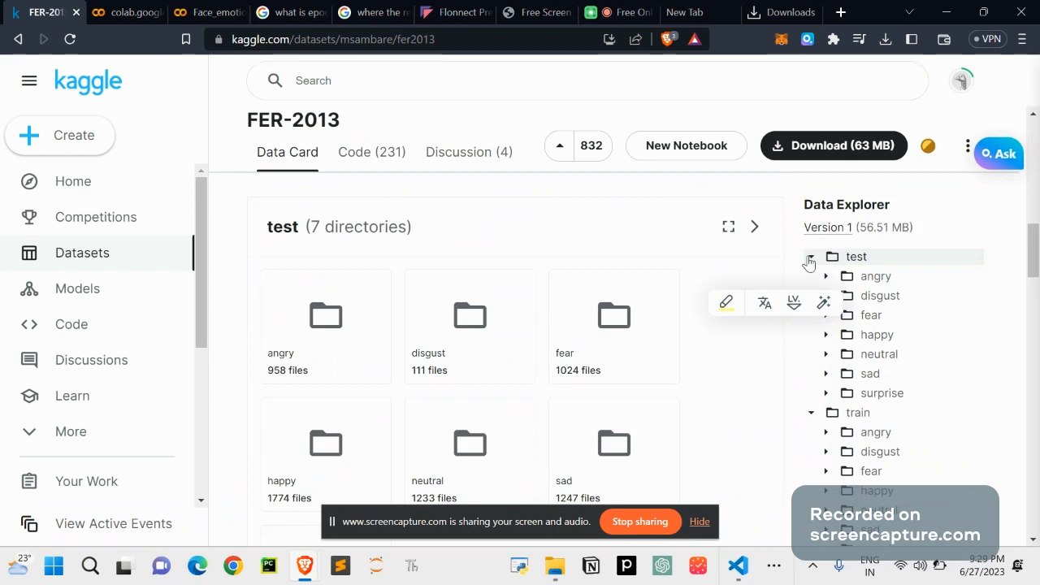
# Open the test directory to list its seven emotion subfolders with file counts.
pyautogui.click(811, 256)
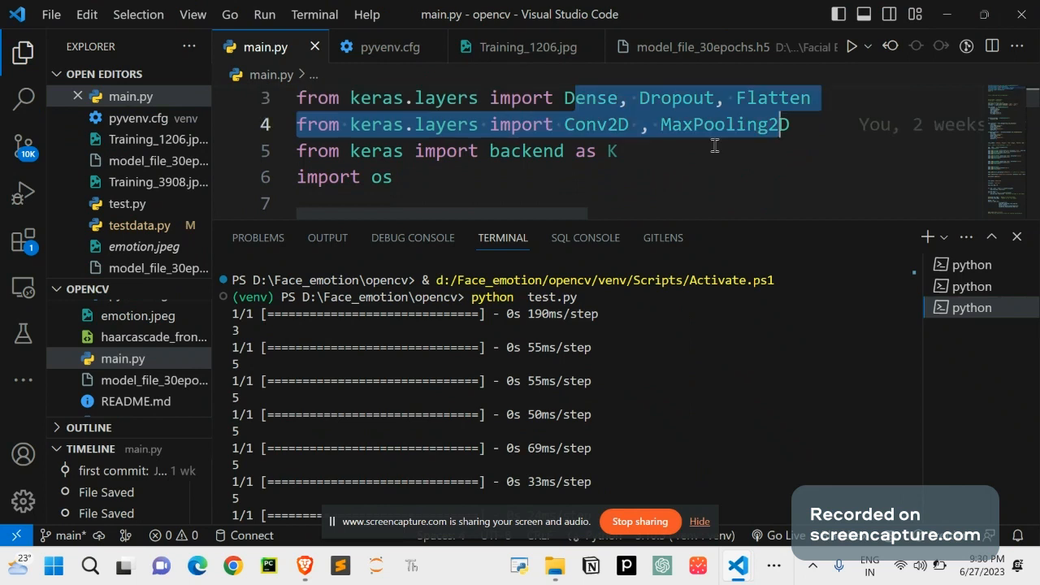
# Scroll through main.py's imports and ImageDataGenerator settings, then dismiss the terminal panel.
pyautogui.scroll(-3)
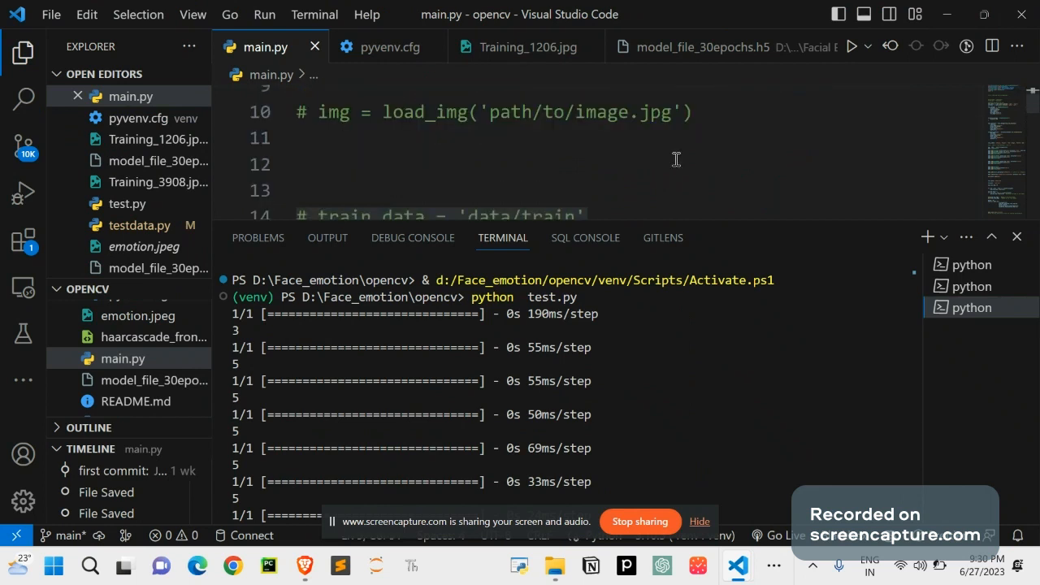
pyautogui.scroll(-3)
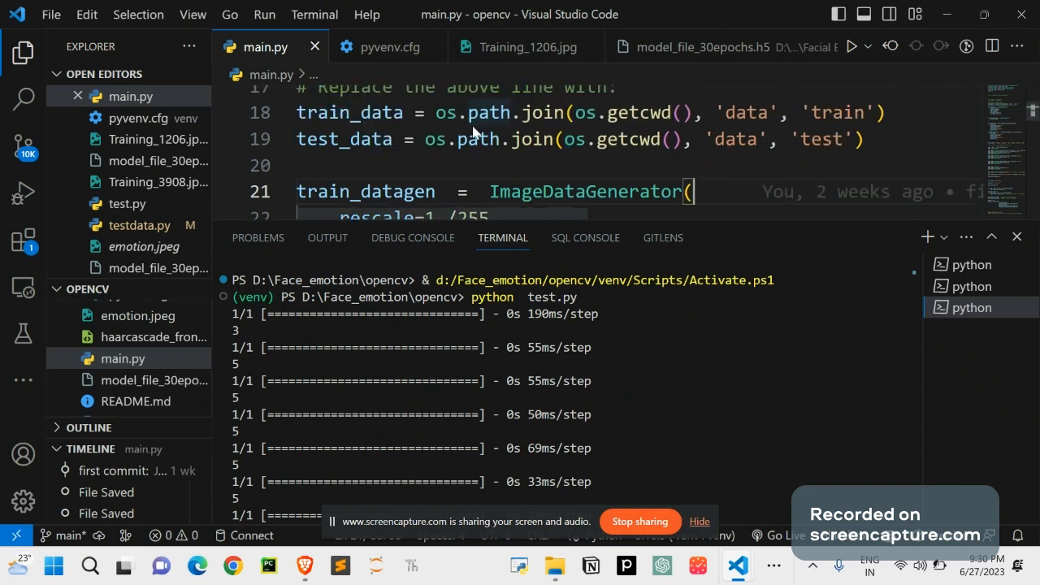
pyautogui.scroll(-3)
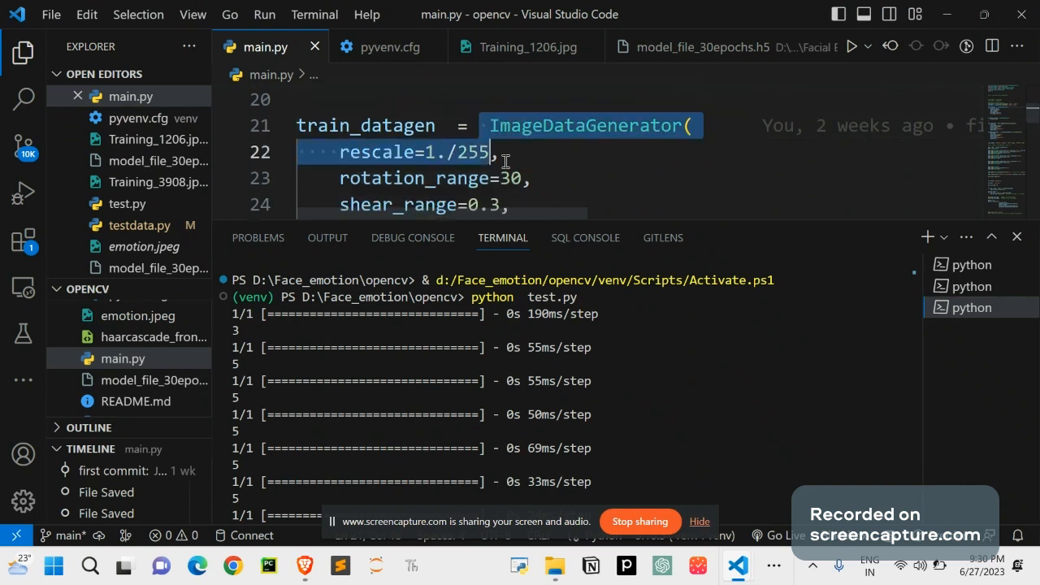
pyautogui.scroll(-3)
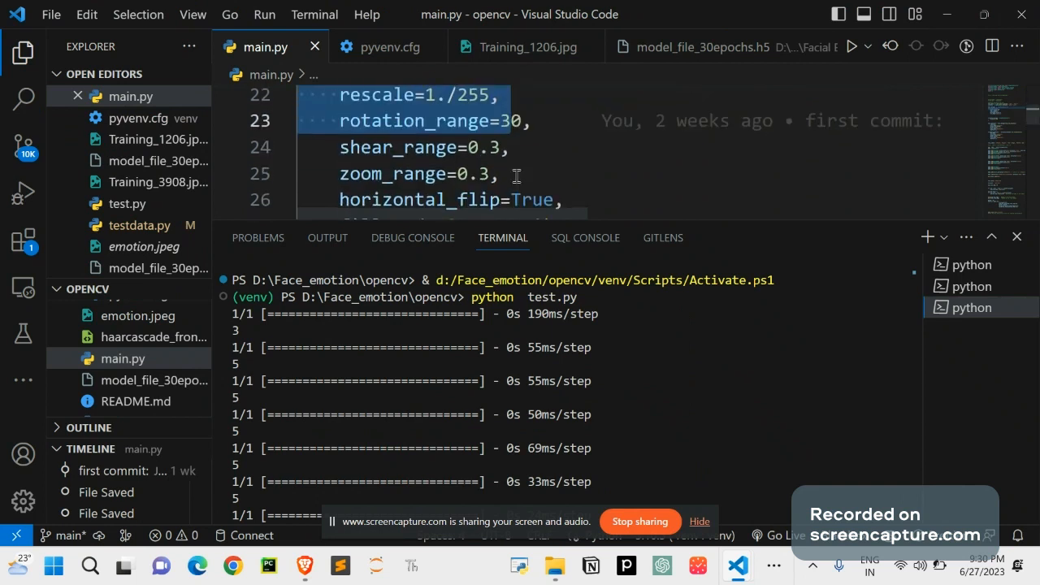
pyautogui.rightClick(516, 174)
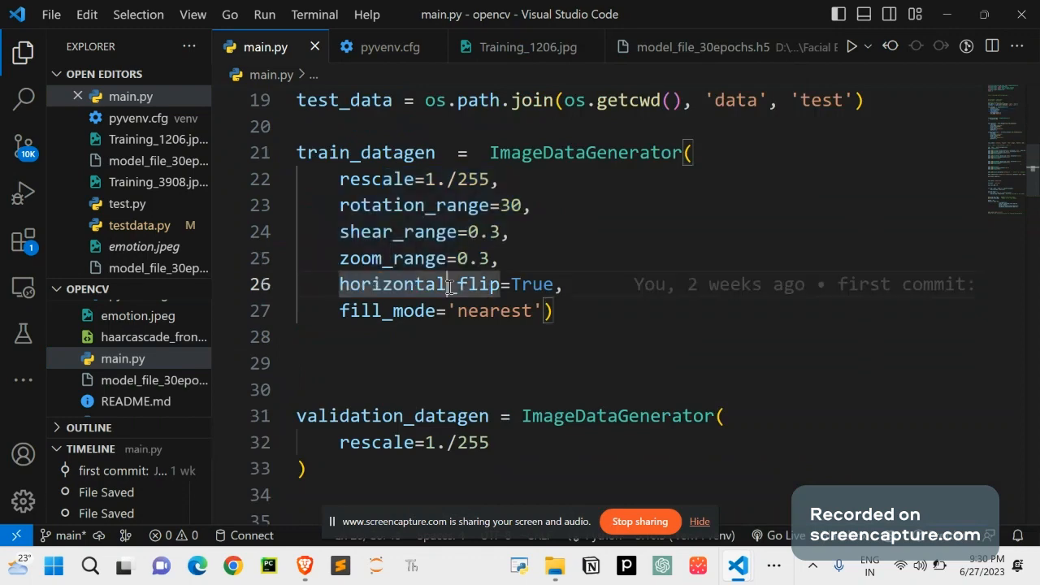
pyautogui.scroll(-3)
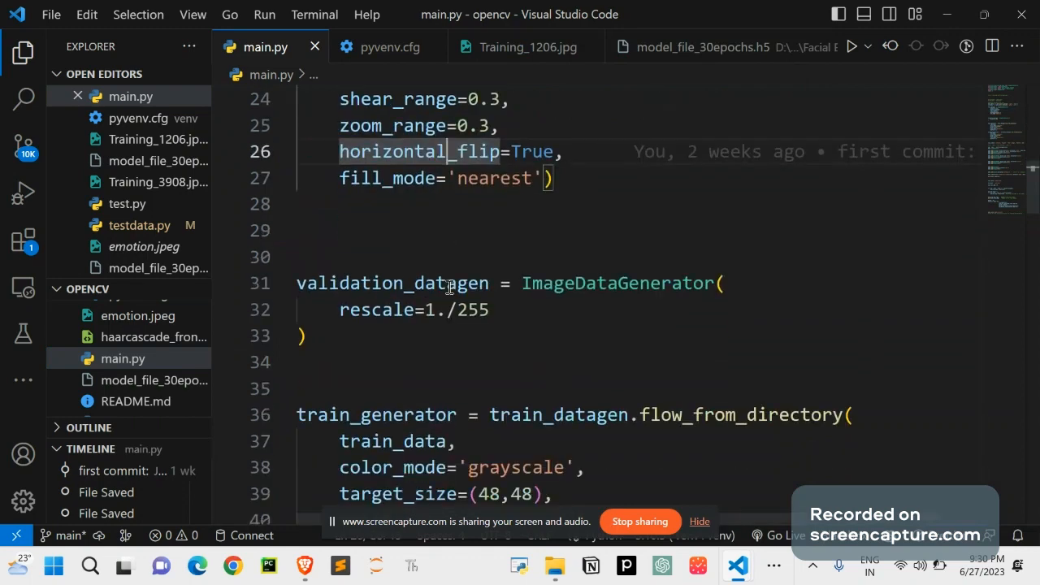
pyautogui.scroll(-3)
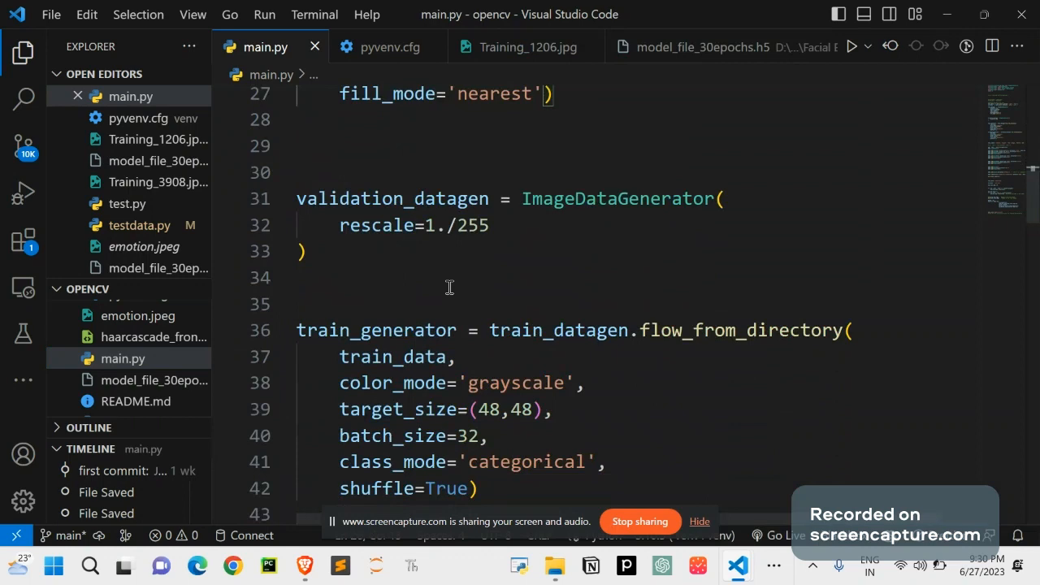
pyautogui.scroll(-3)
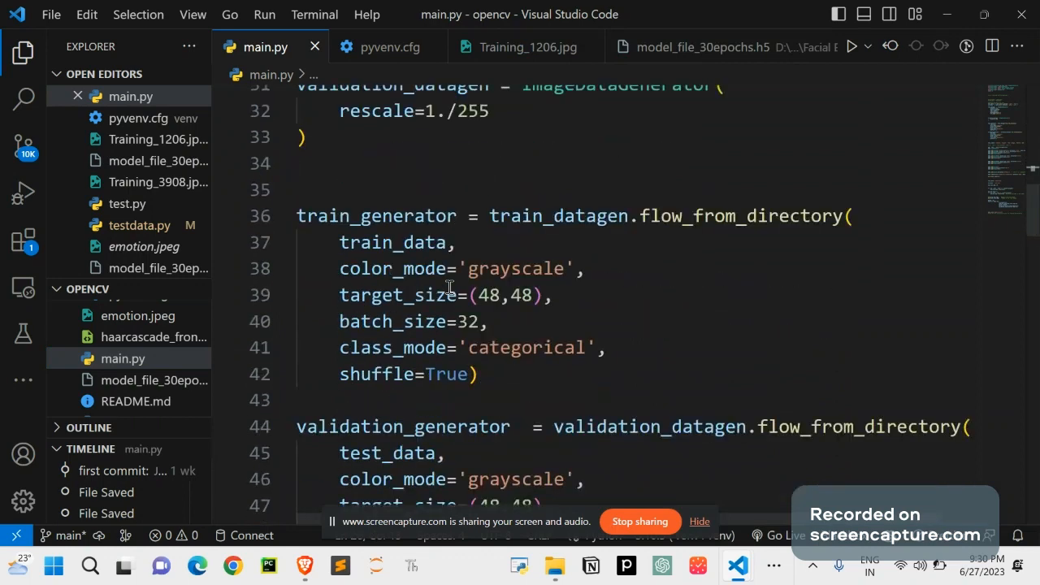
pyautogui.scroll(-3)
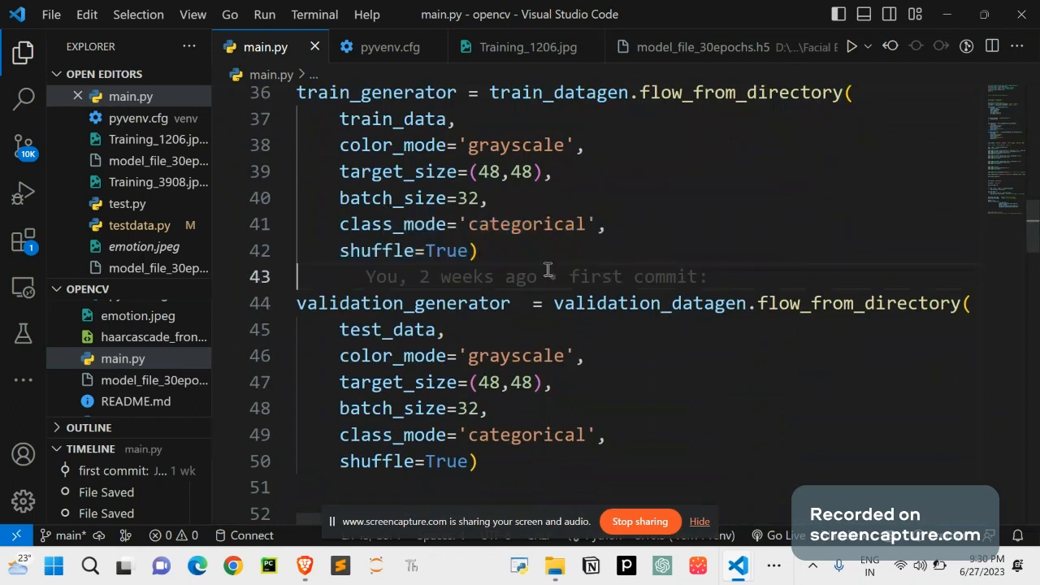
pyautogui.scroll(-3)
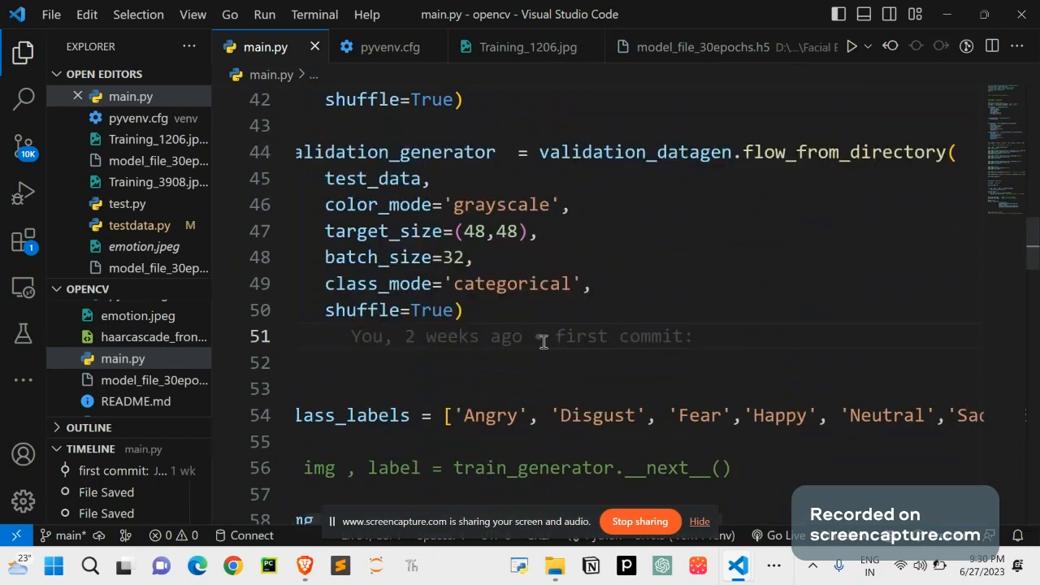
pyautogui.scroll(-3)
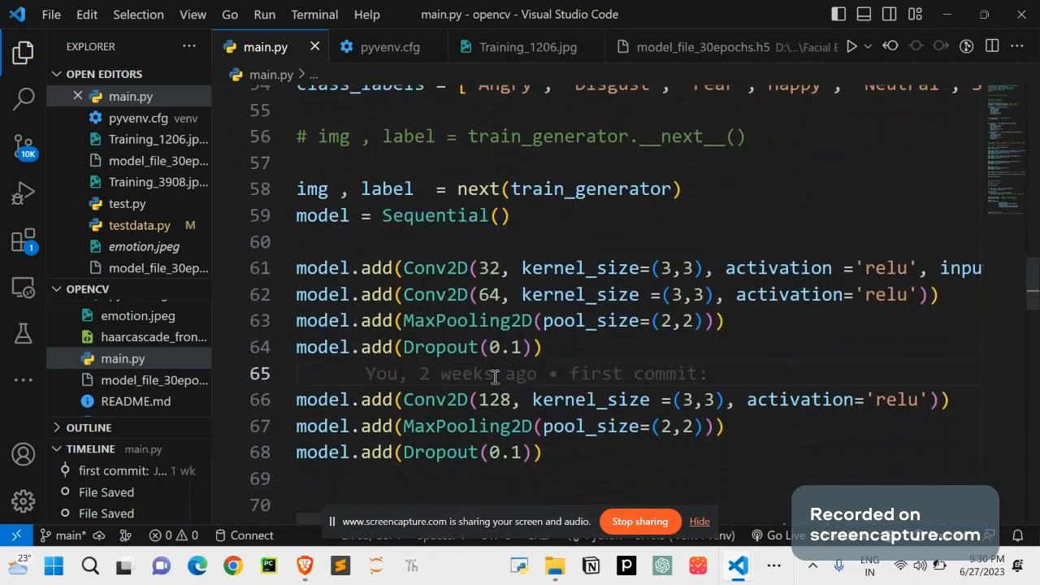
pyautogui.hscroll(3)
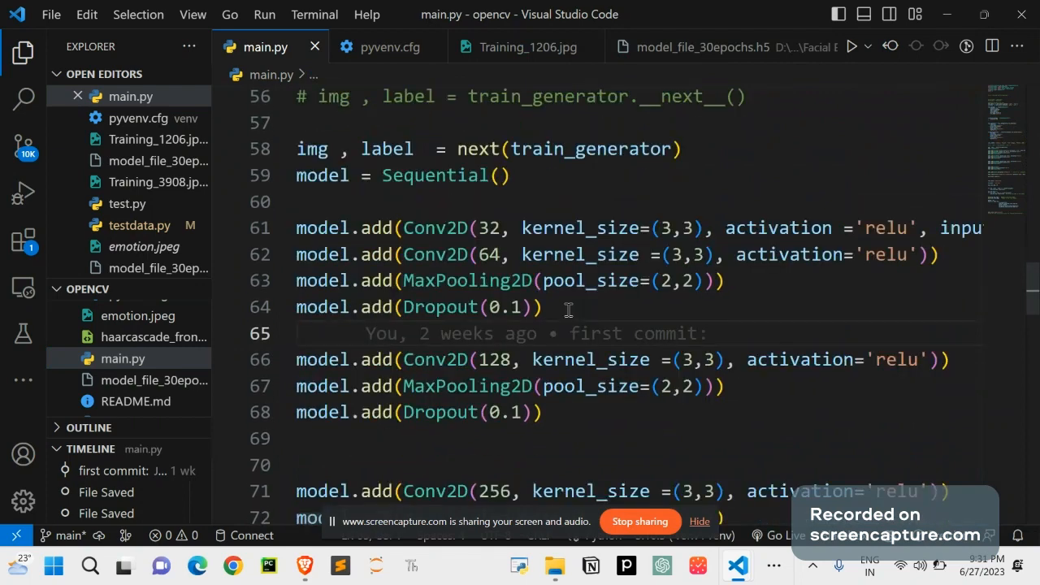
pyautogui.scroll(-3)
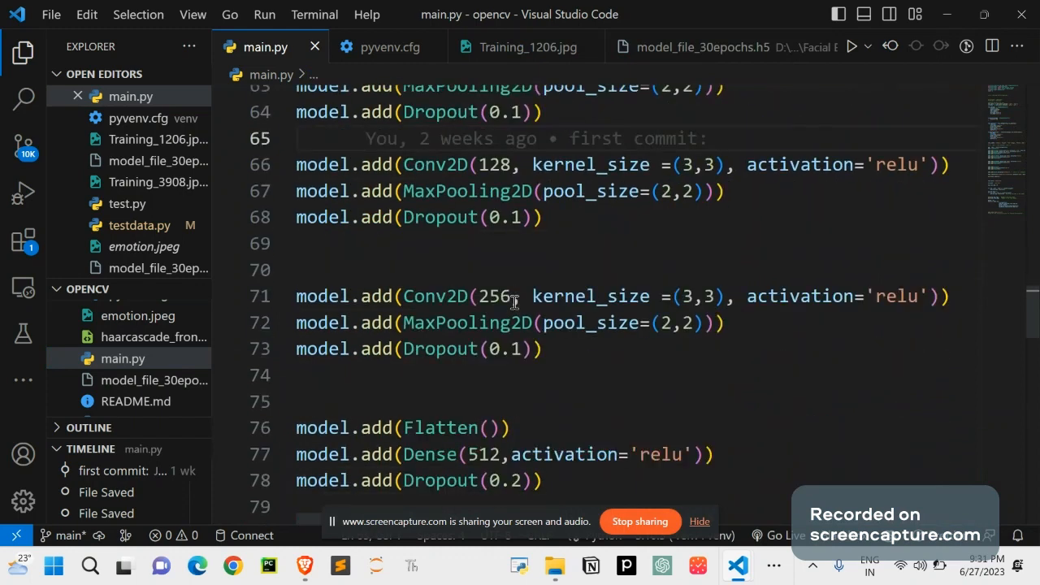
pyautogui.scroll(-3)
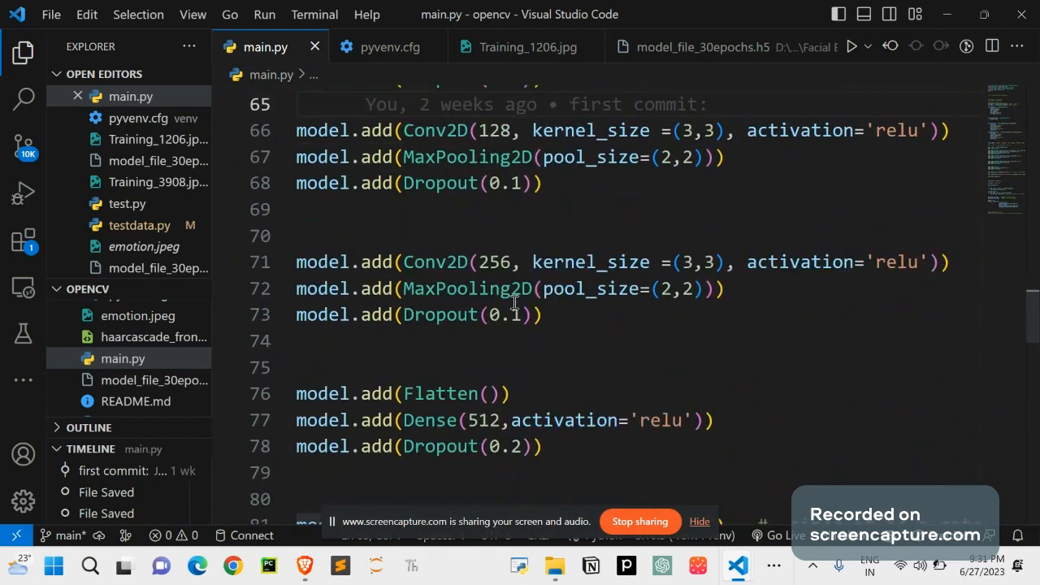
pyautogui.scroll(-3)
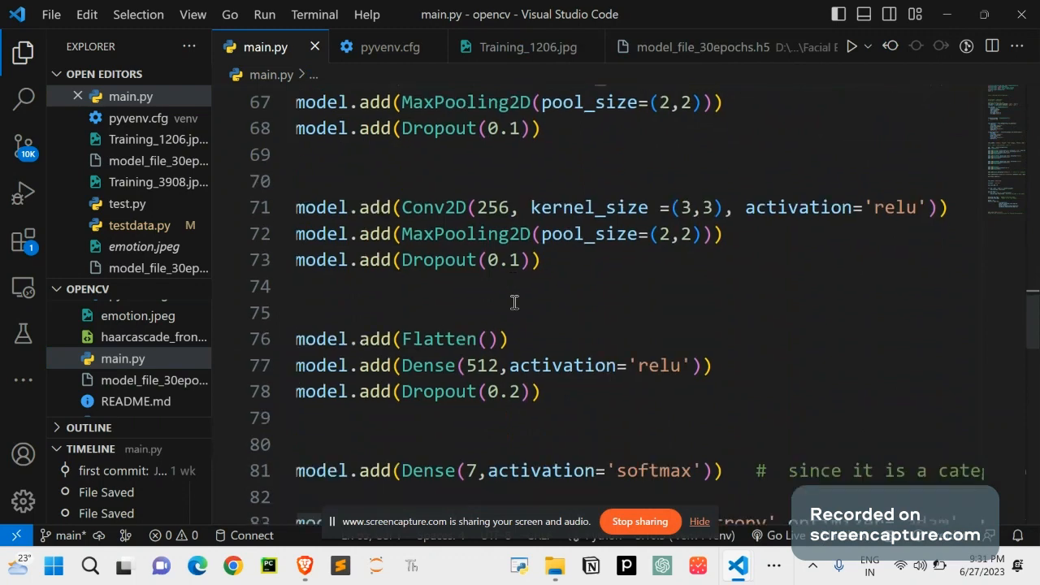
pyautogui.scroll(-3)
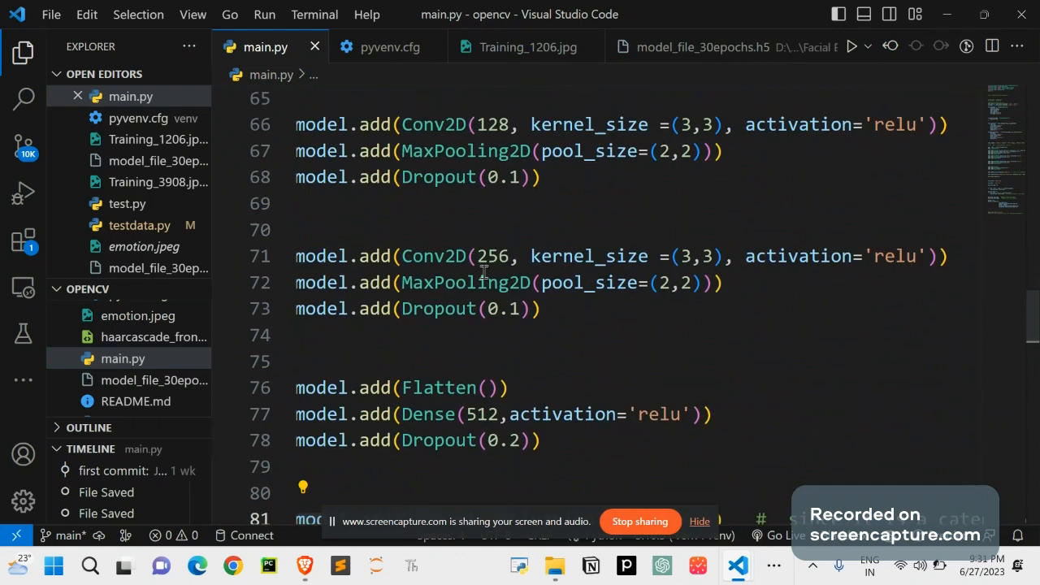
pyautogui.moveTo(484, 283); pyautogui.dragTo(541, 308)
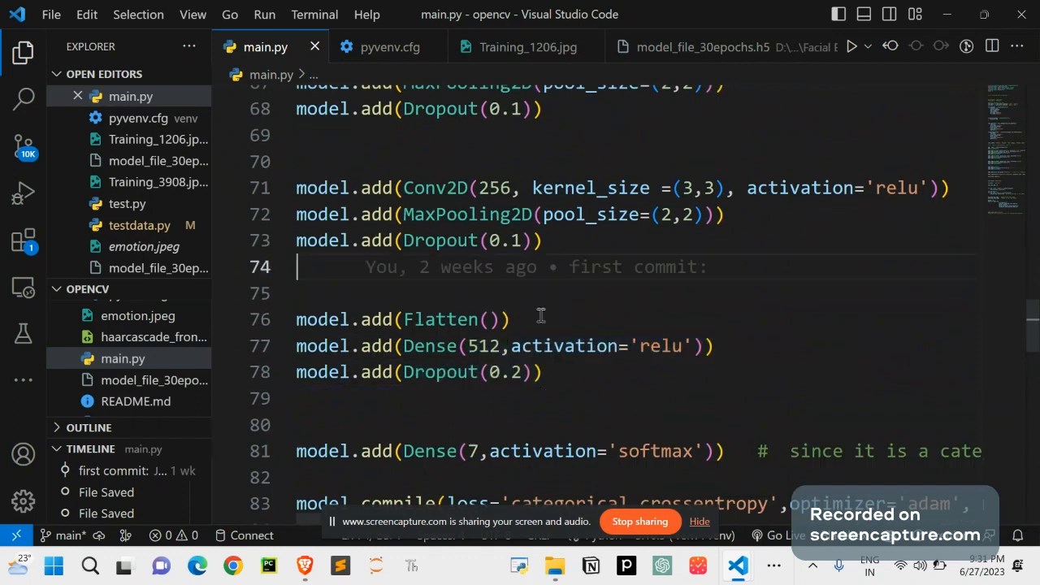
pyautogui.moveTo(534, 368)
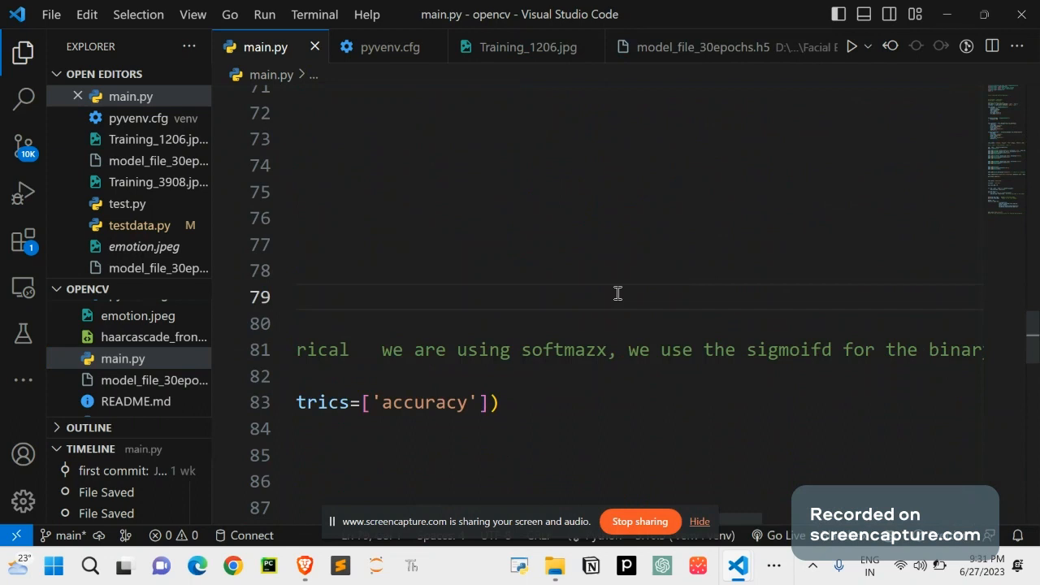
pyautogui.hscroll(3)
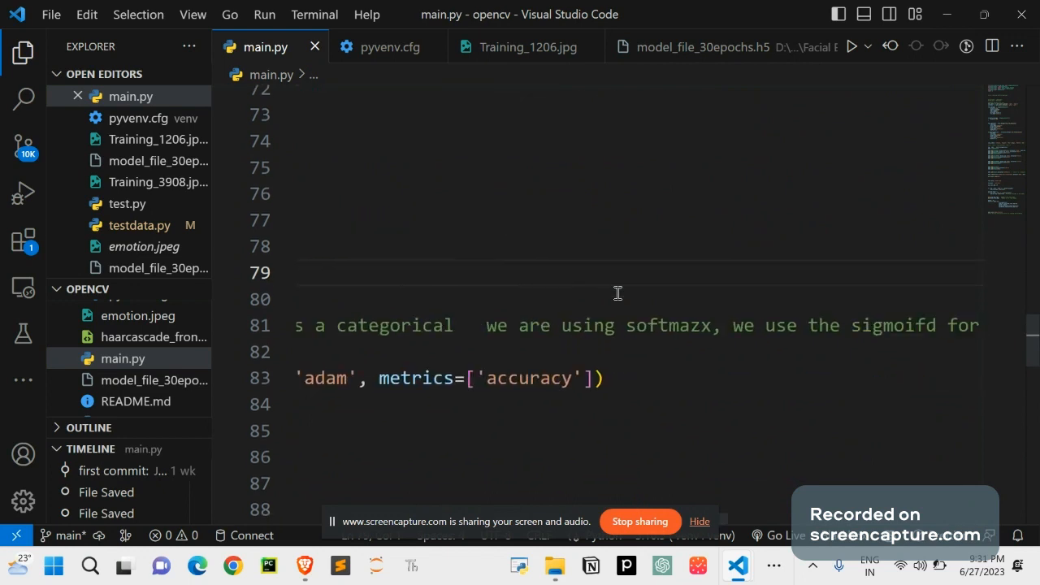
pyautogui.scroll(-3)
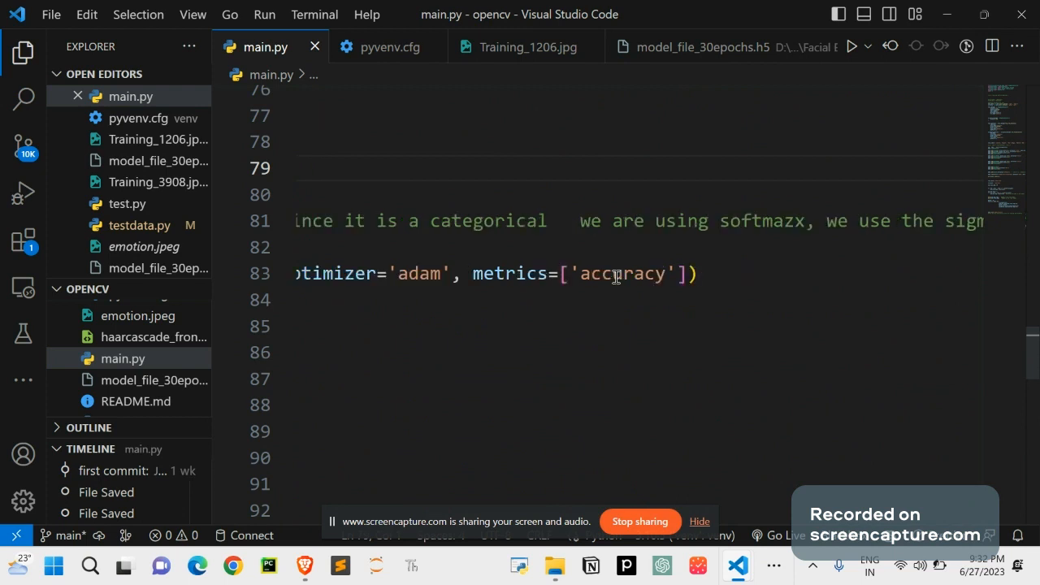
pyautogui.moveTo(508, 274)
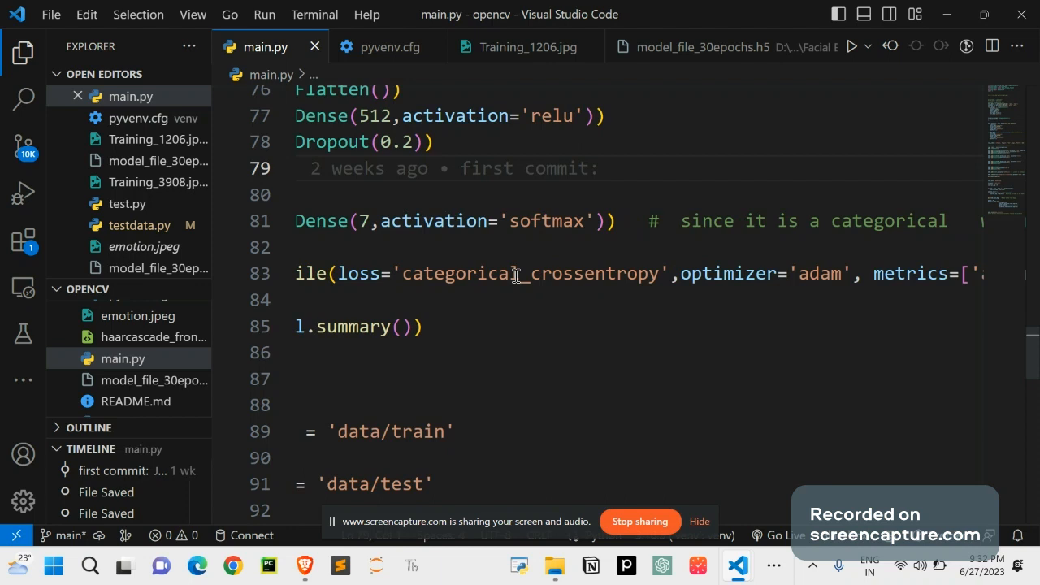
pyautogui.scroll(-3)
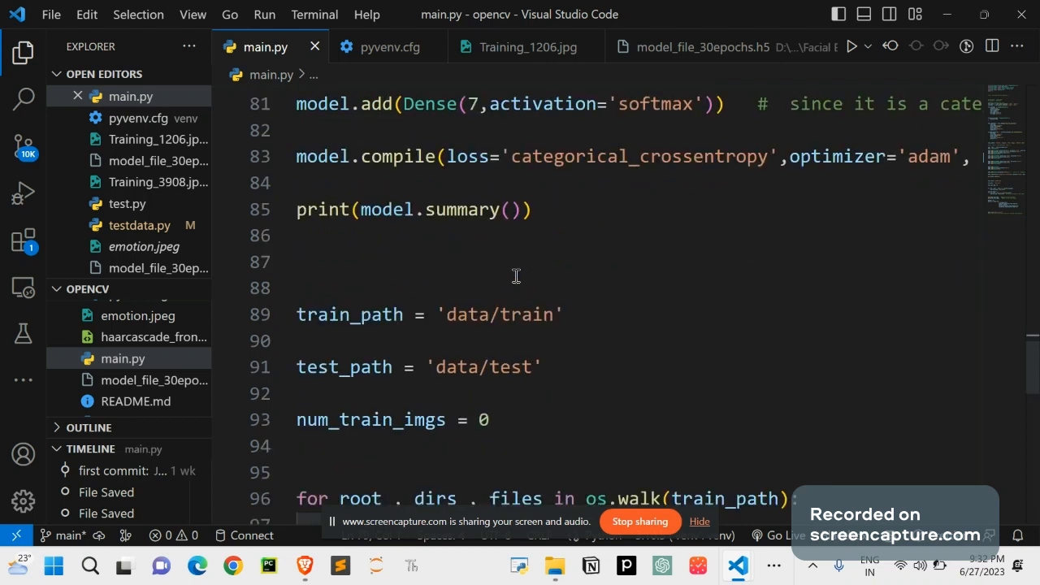
pyautogui.scroll(-3)
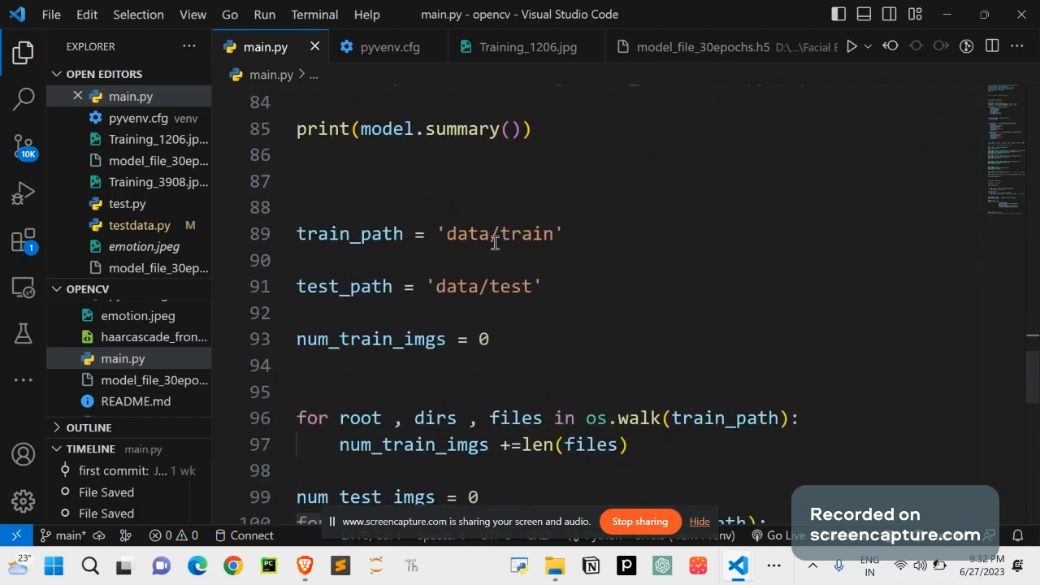
pyautogui.scroll(-3)
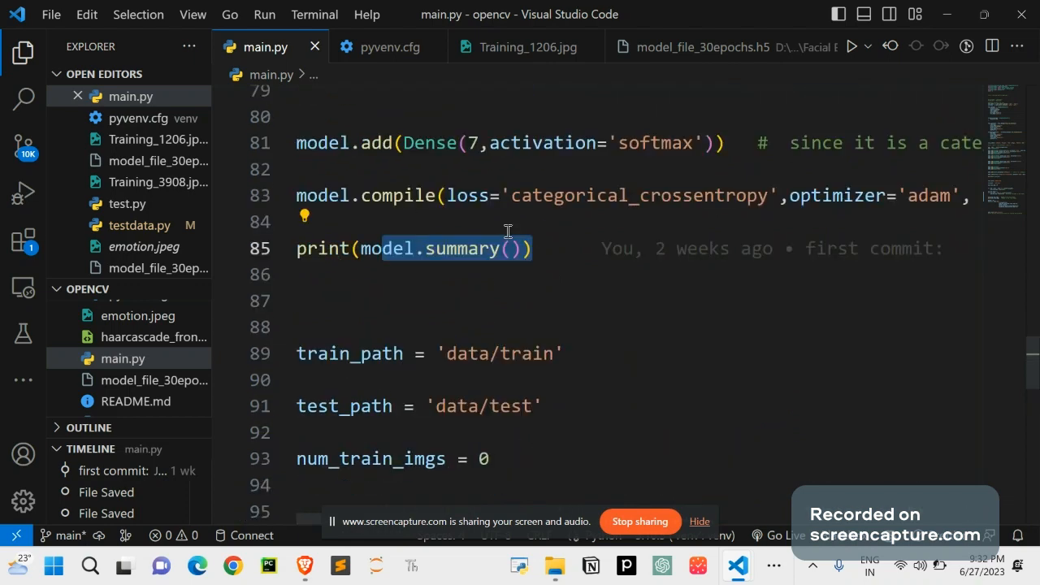
pyautogui.scroll(-3)
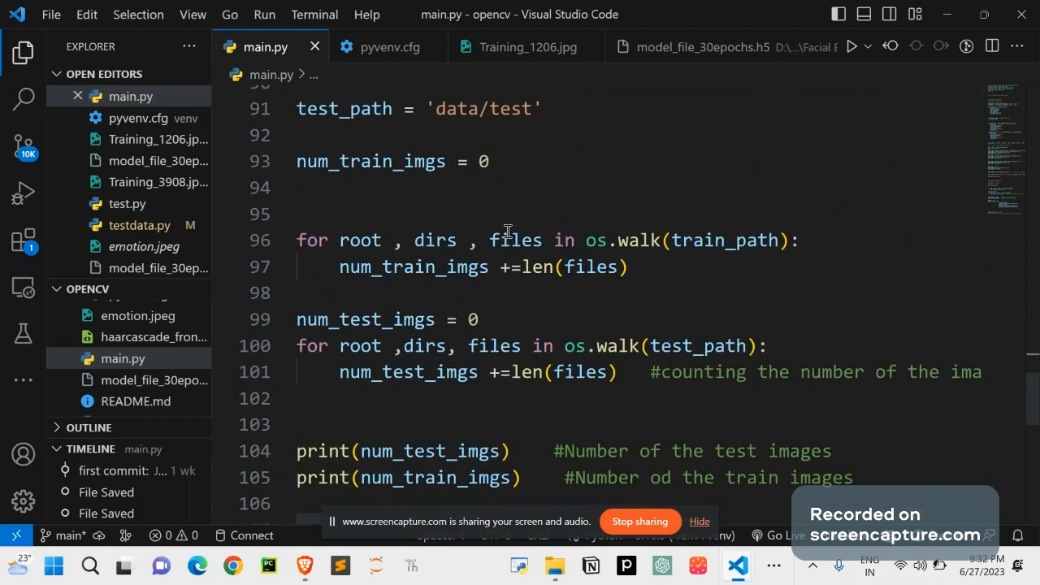
pyautogui.scroll(-3)
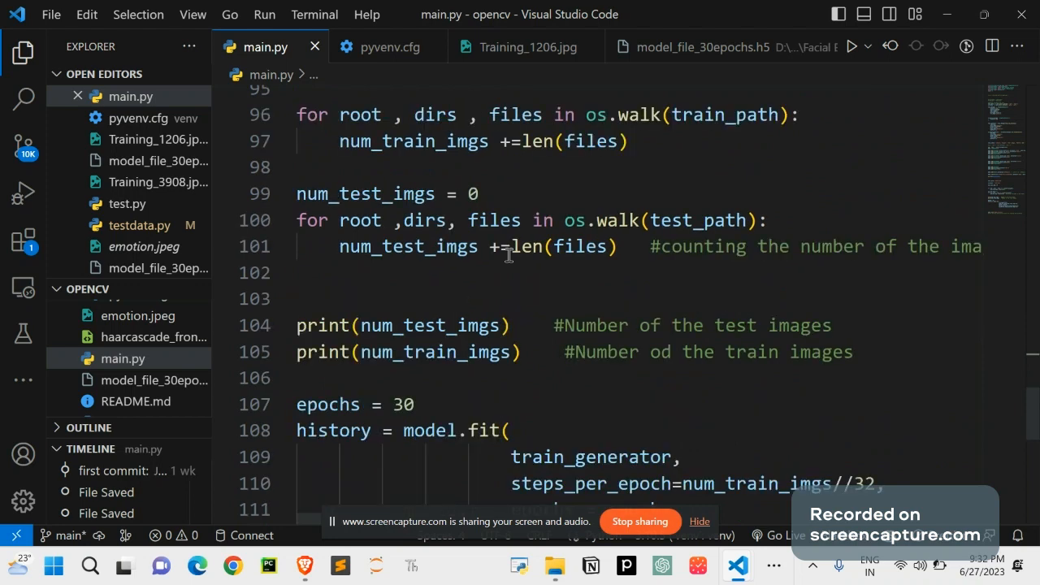
pyautogui.scroll(-3)
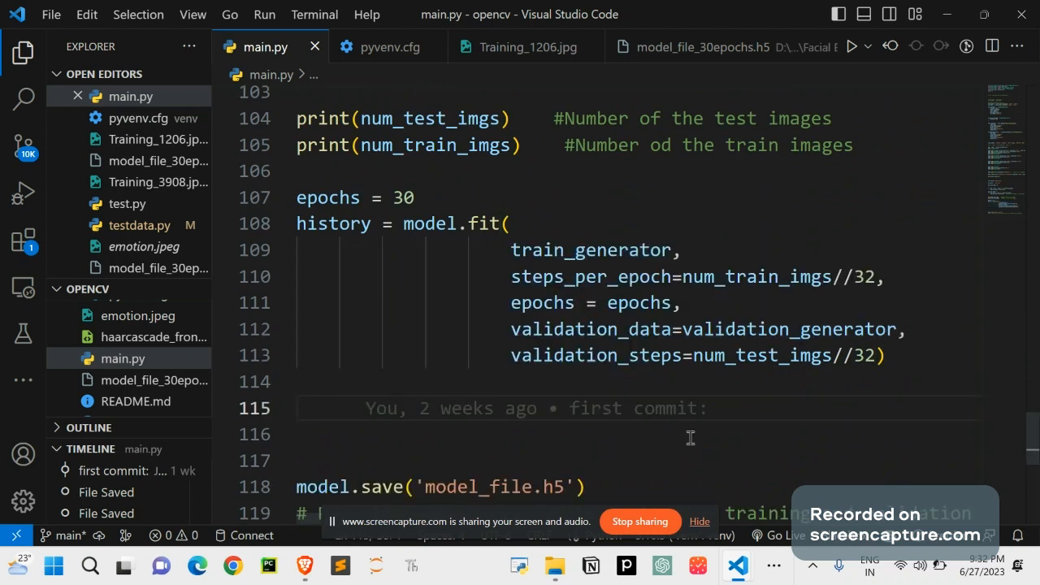
pyautogui.scroll(-3)
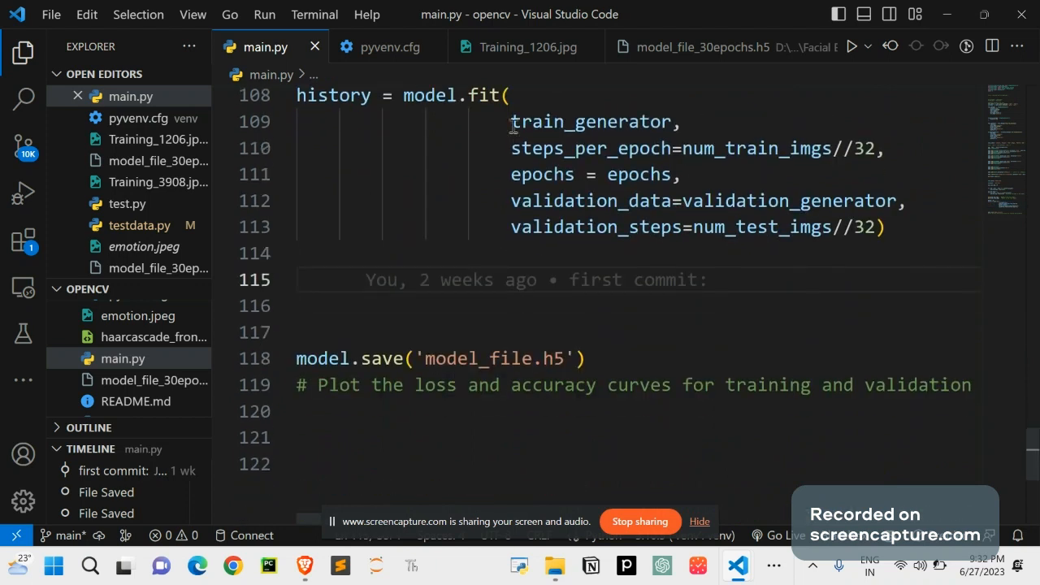
pyautogui.scroll(-3)
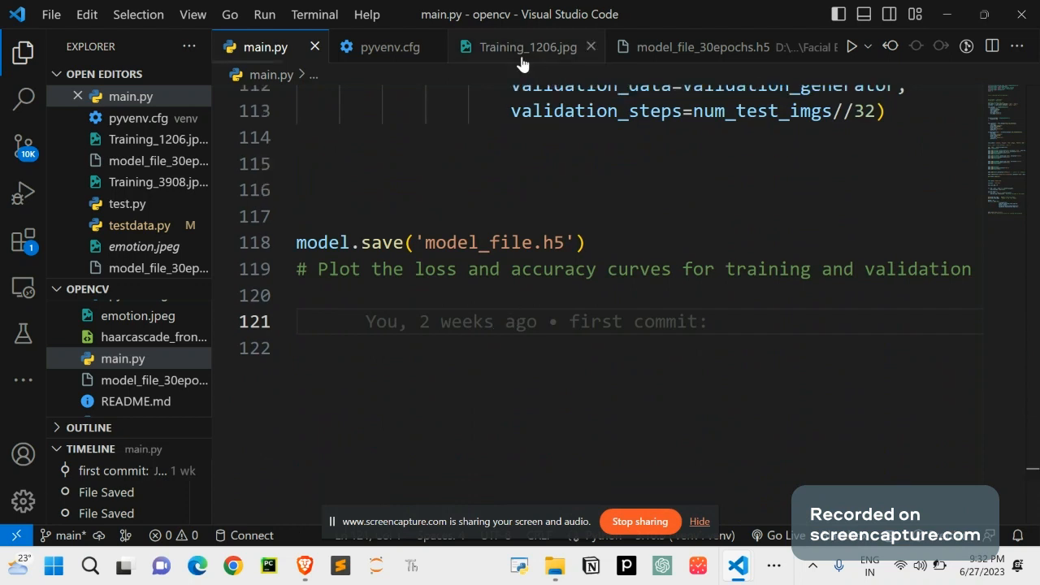
# View Training_1206.jpg, model_file_30epochs.h5 and Training_3908.jpg, ending on test.py.
pyautogui.click(520, 46)
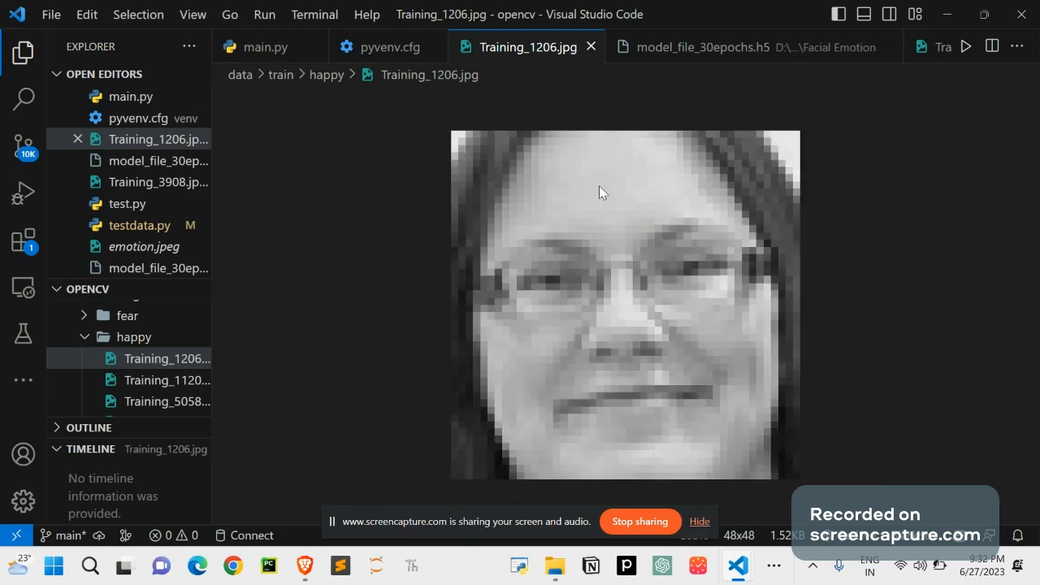
pyautogui.click(700, 46)
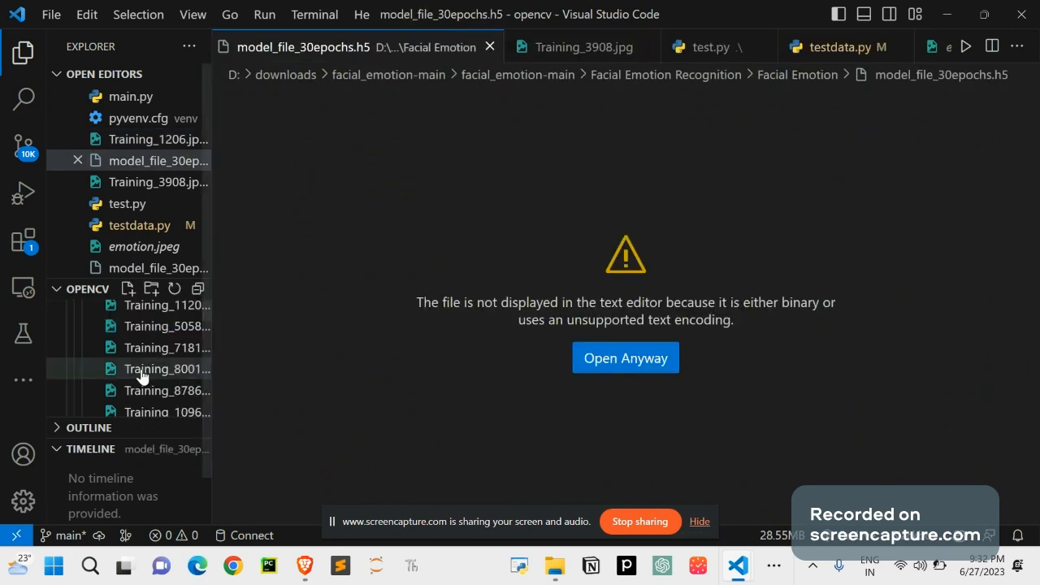
pyautogui.scroll(-3)
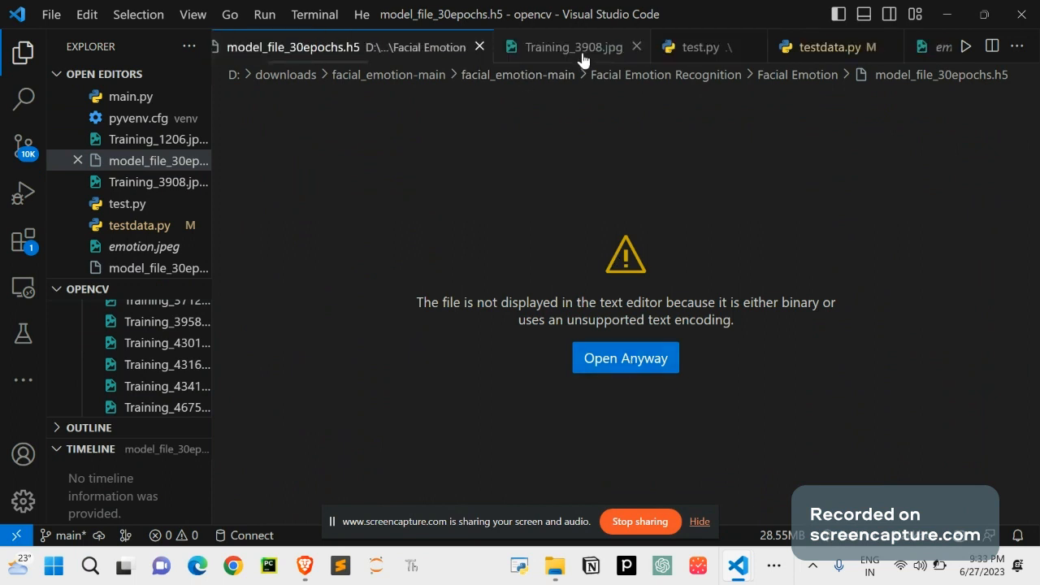
pyautogui.click(573, 46)
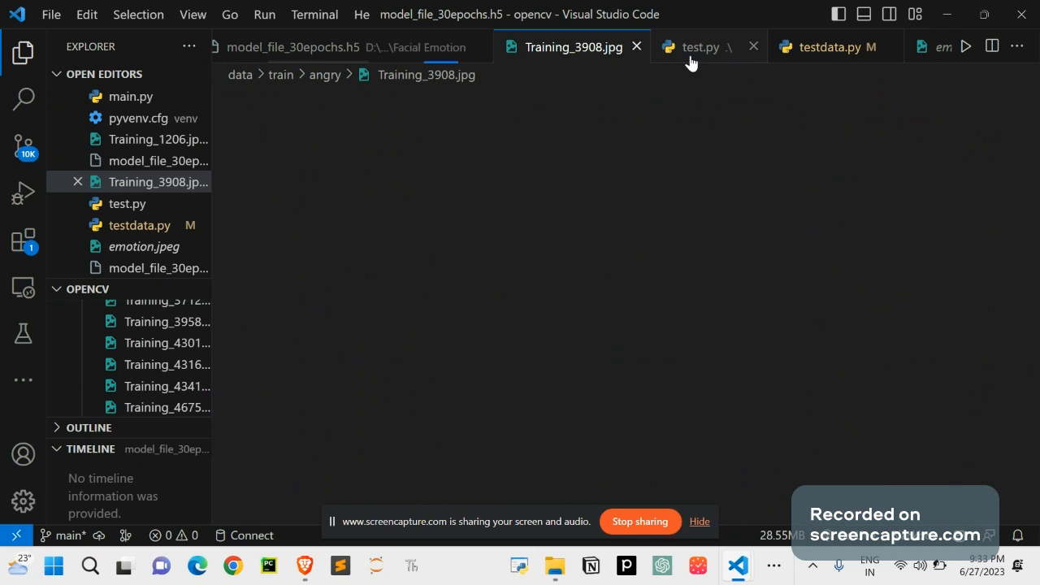
pyautogui.click(700, 46)
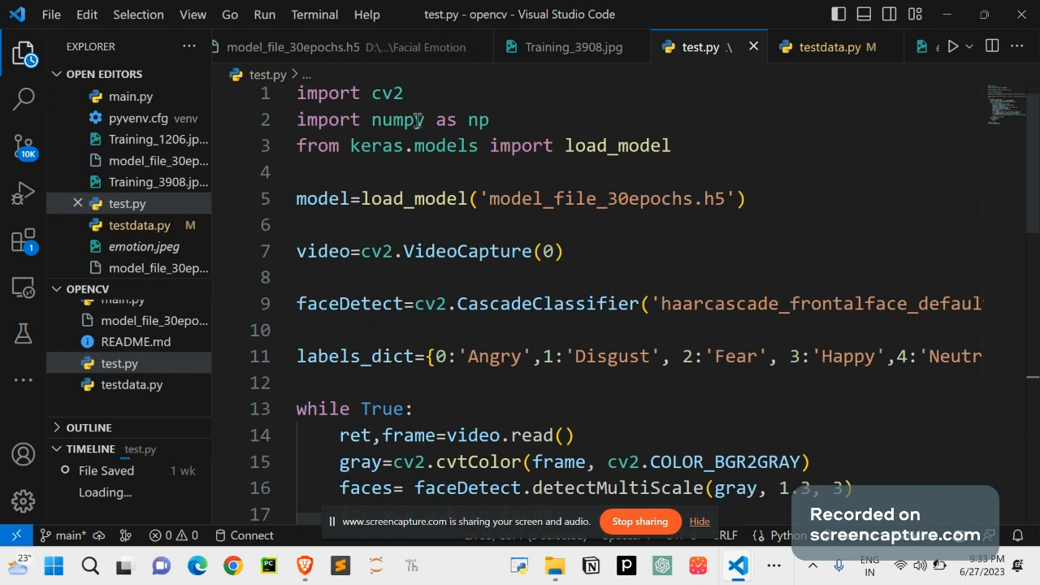
# Read through test.py's webcam detection code and highlight the loaded model file name.
pyautogui.scroll(-3)
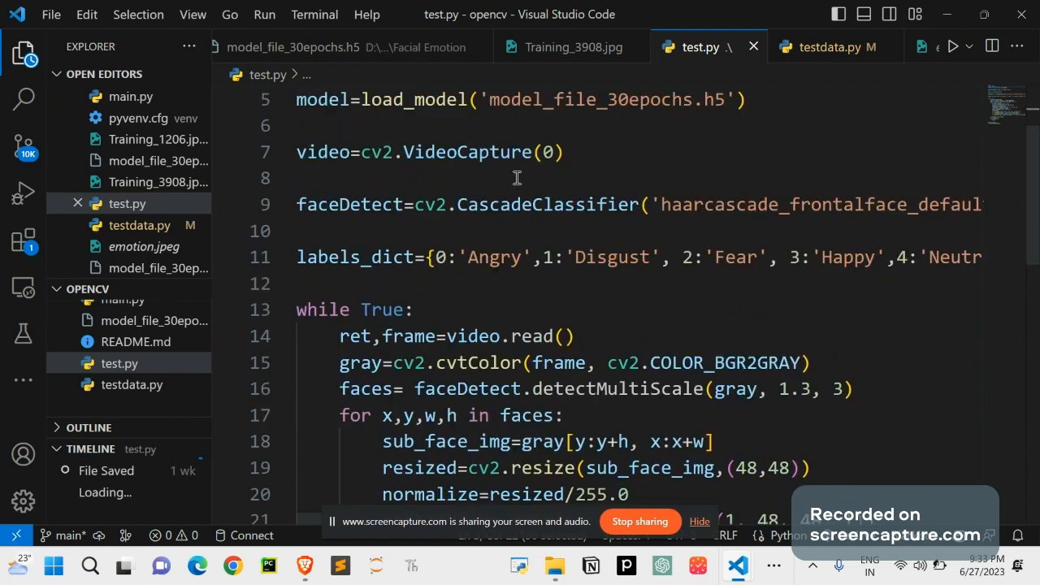
pyautogui.scroll(-3)
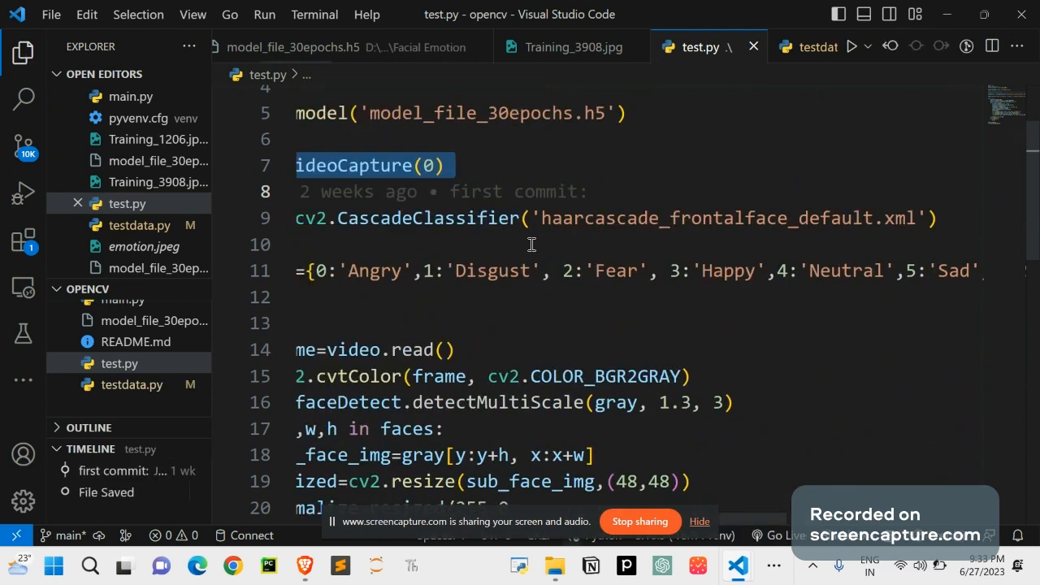
pyautogui.scroll(-3)
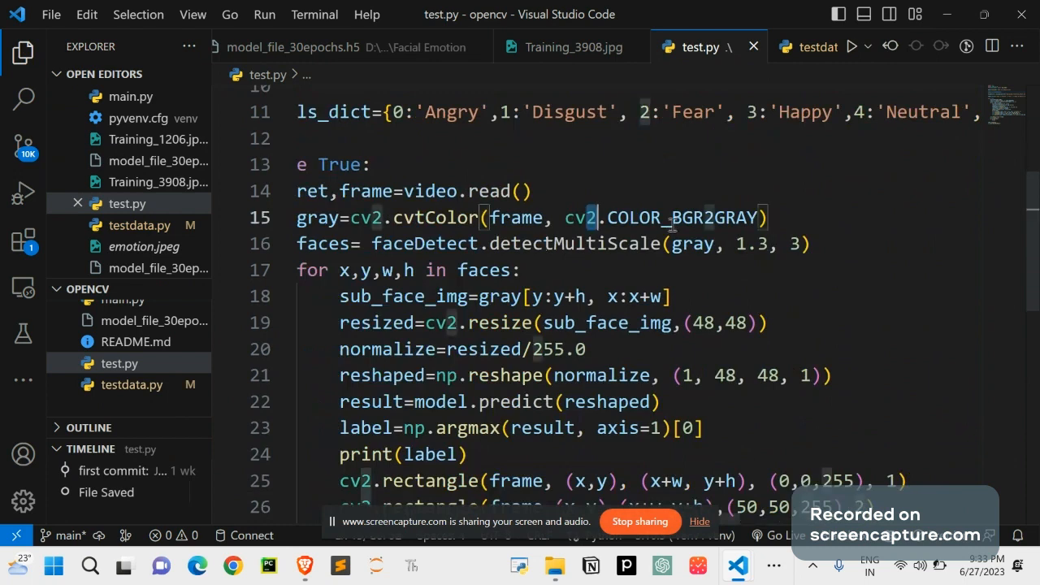
pyautogui.scroll(-3)
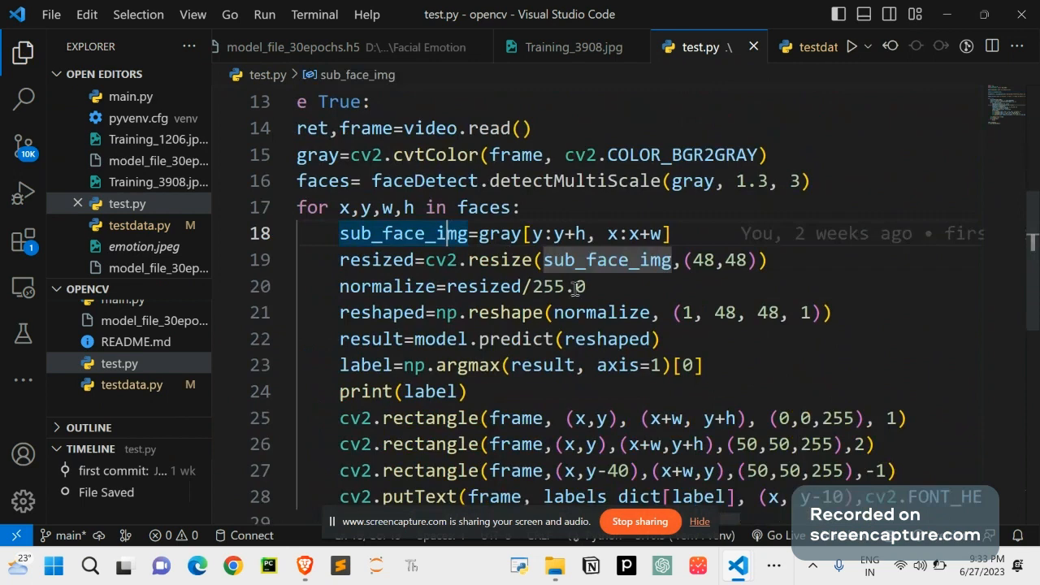
pyautogui.scroll(-3)
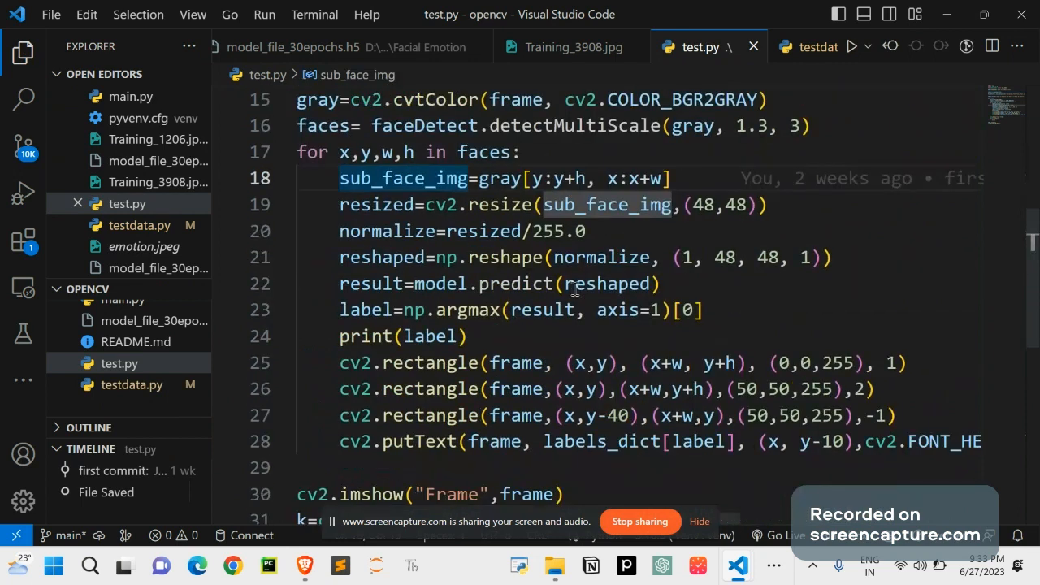
pyautogui.scroll(-3)
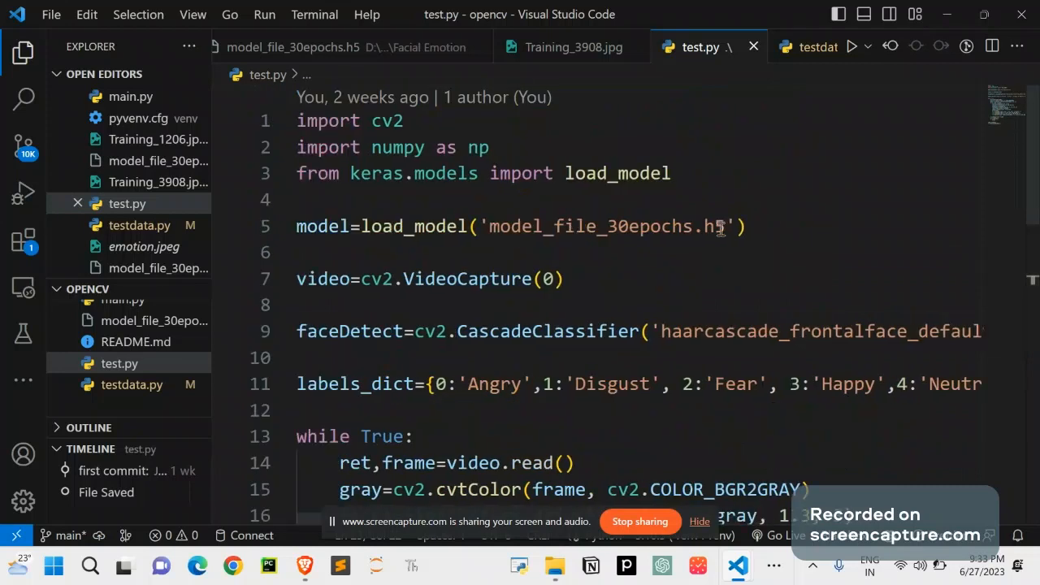
pyautogui.doubleClick(722, 226)
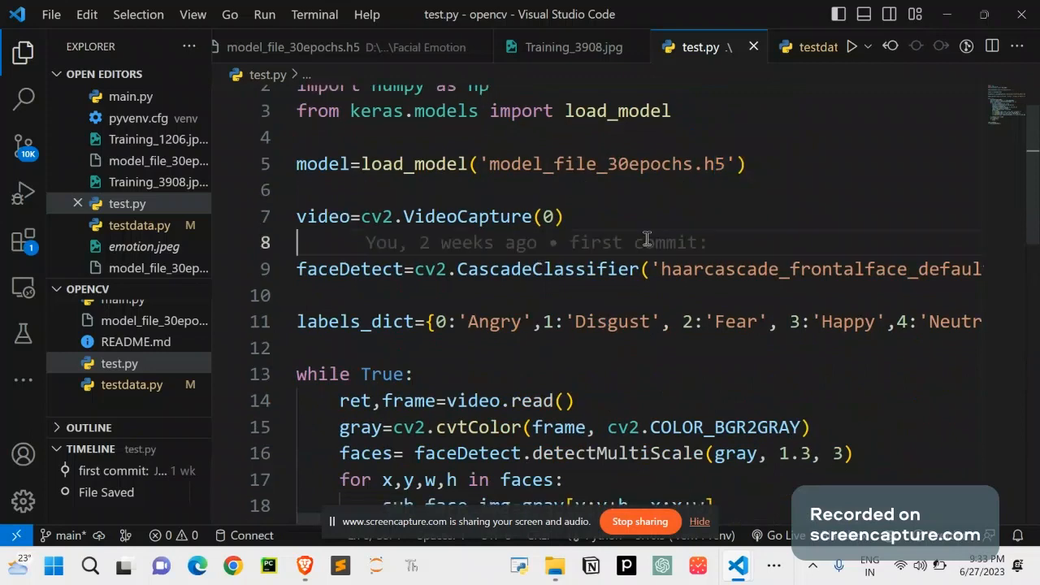
# Scroll through the rest of test.py's loop and open testdata.py.
pyautogui.scroll(-3)
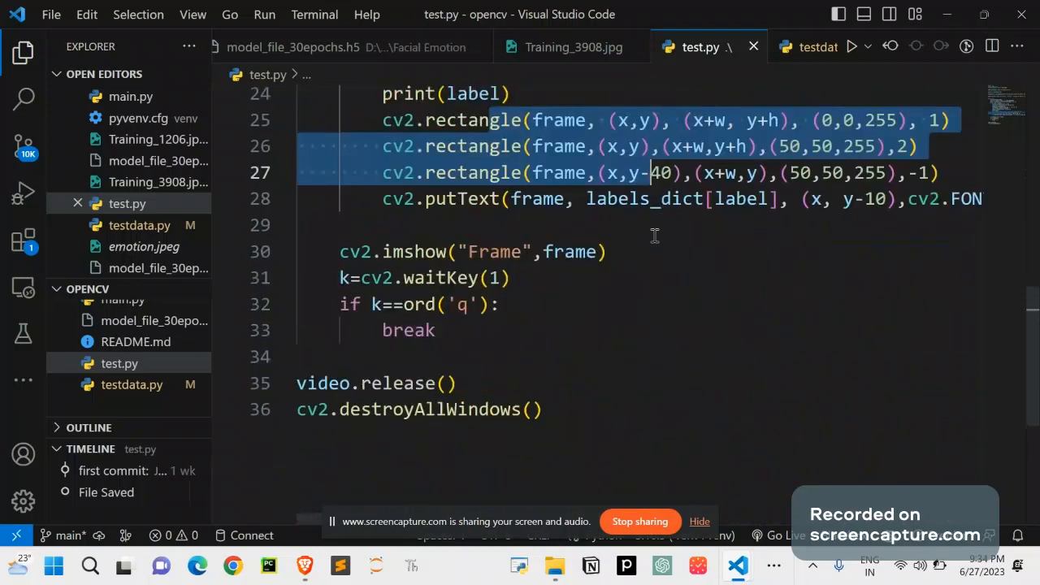
pyautogui.scroll(-3)
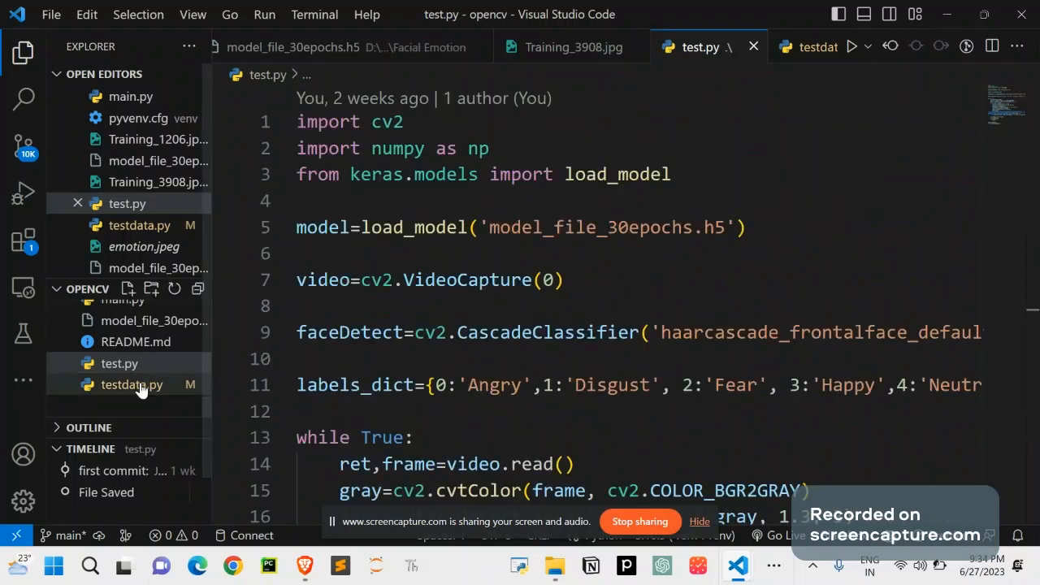
pyautogui.click(132, 384)
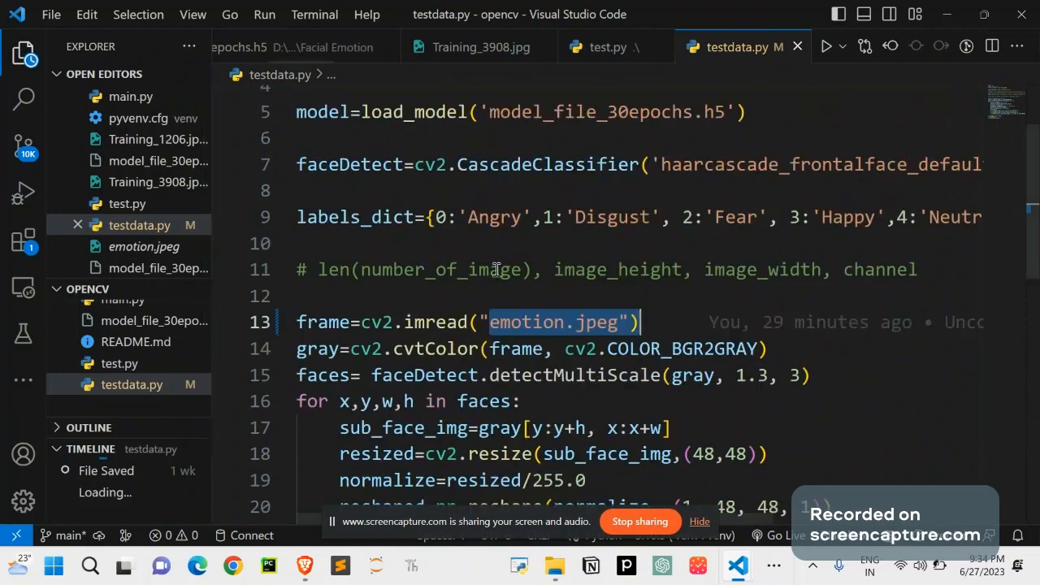
pyautogui.scroll(-3)
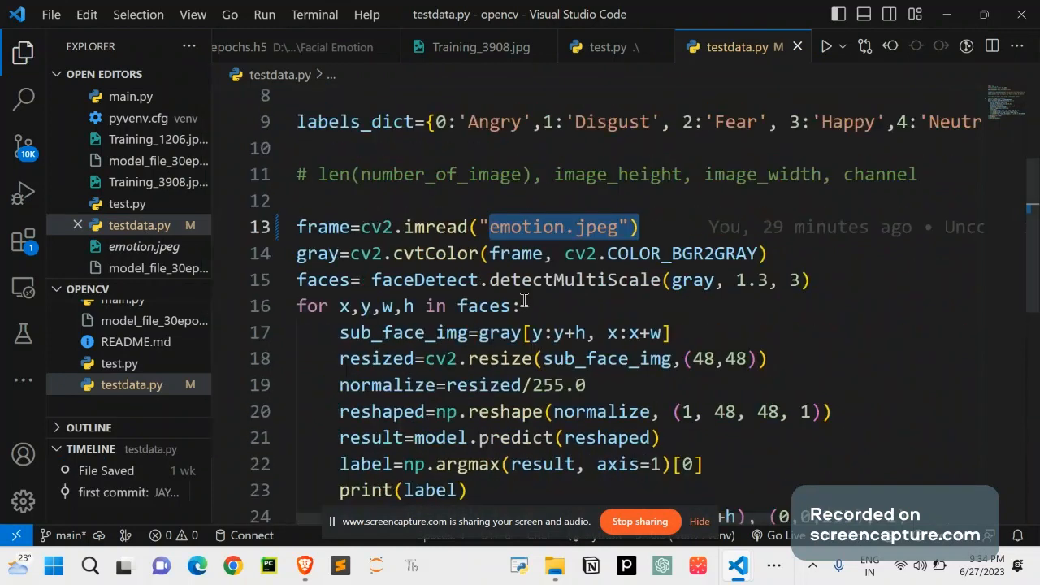
pyautogui.scroll(-3)
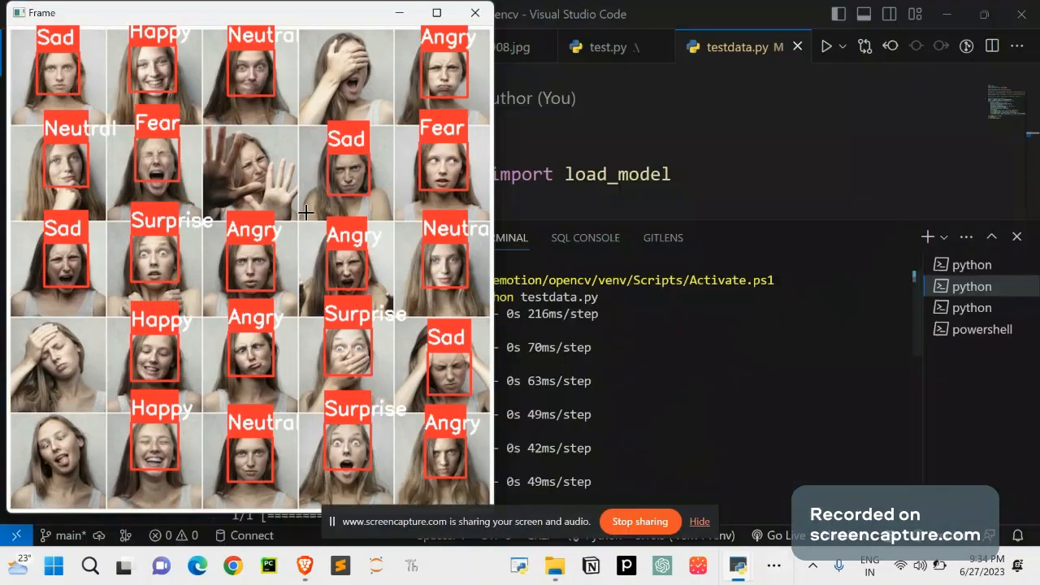
pyautogui.moveTo(439, 192)
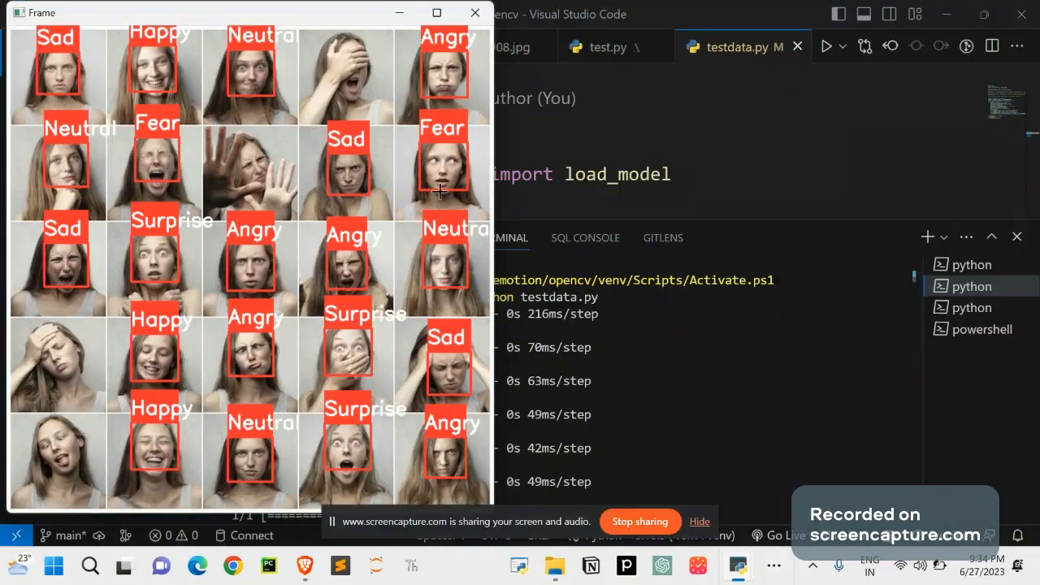